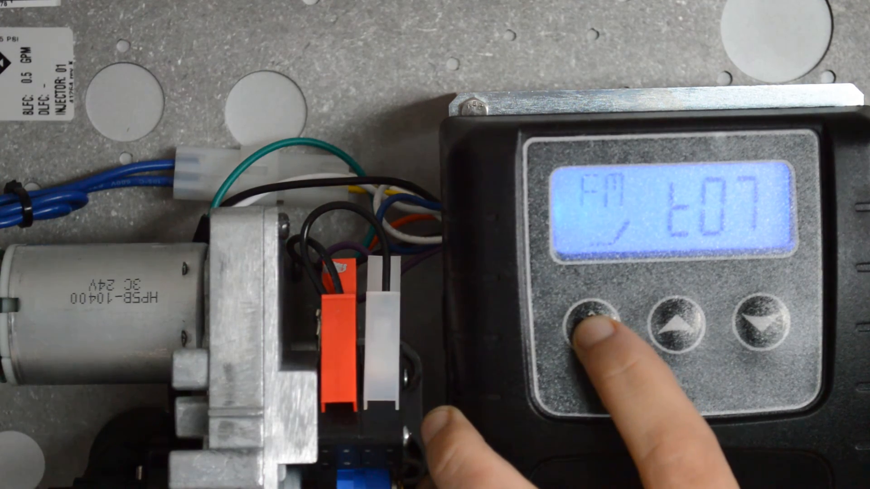
{"action": "left_click", "coordinate": [586, 327]}
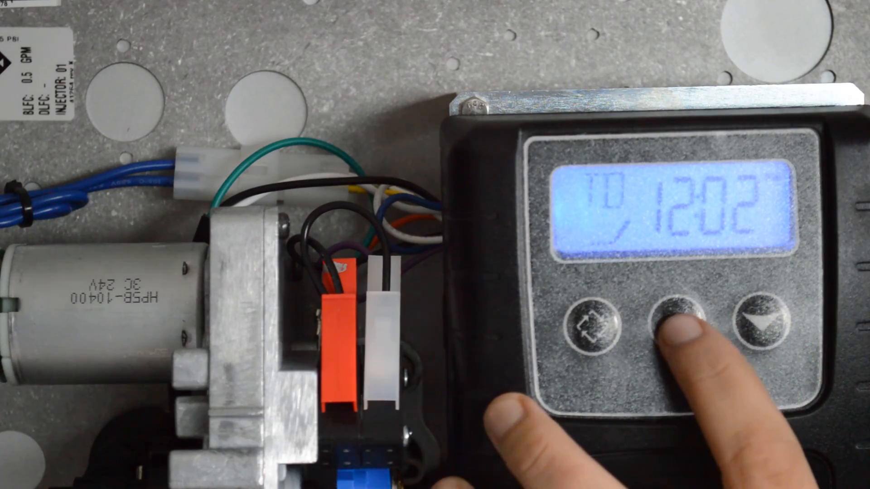
{"action": "left_click", "coordinate": [676, 328]}
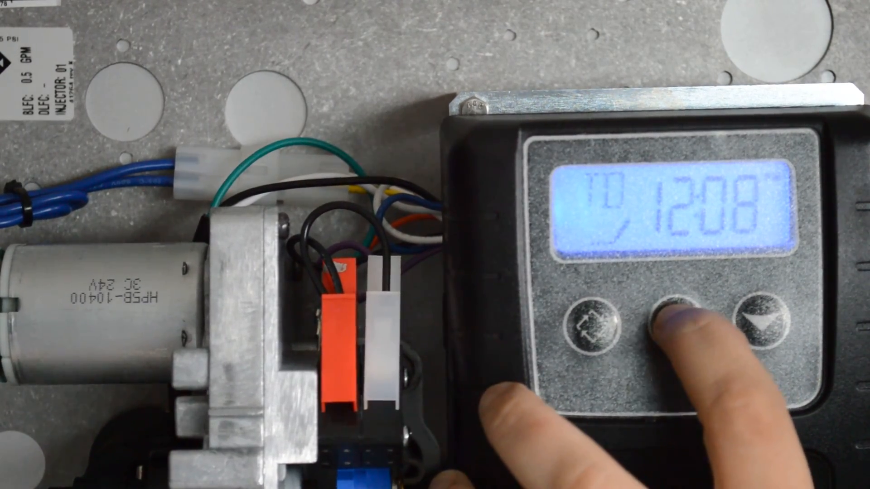